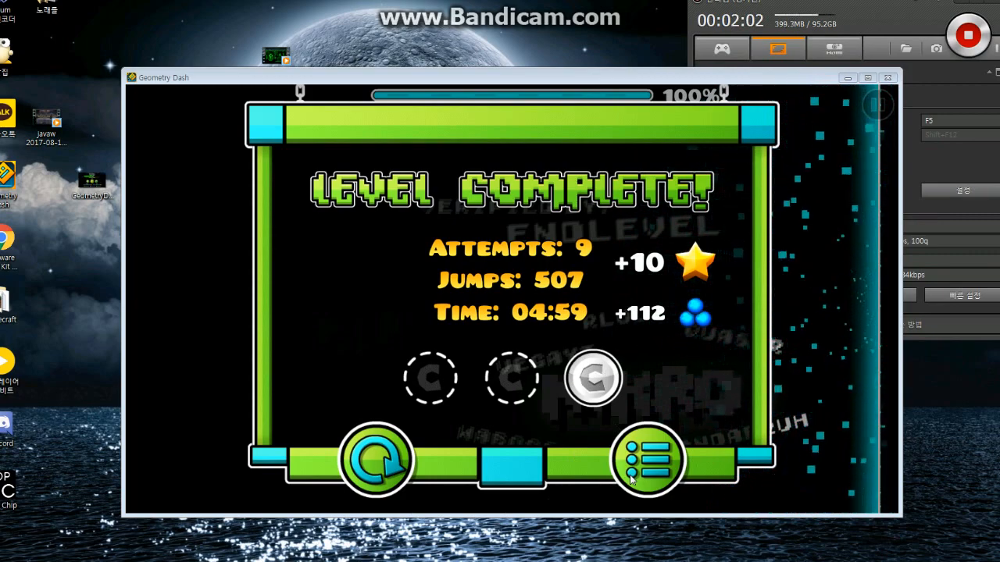
Exit the Allegiance Level Complete screen via the menu button
{"action": "left_click", "coordinate": [645, 459]}
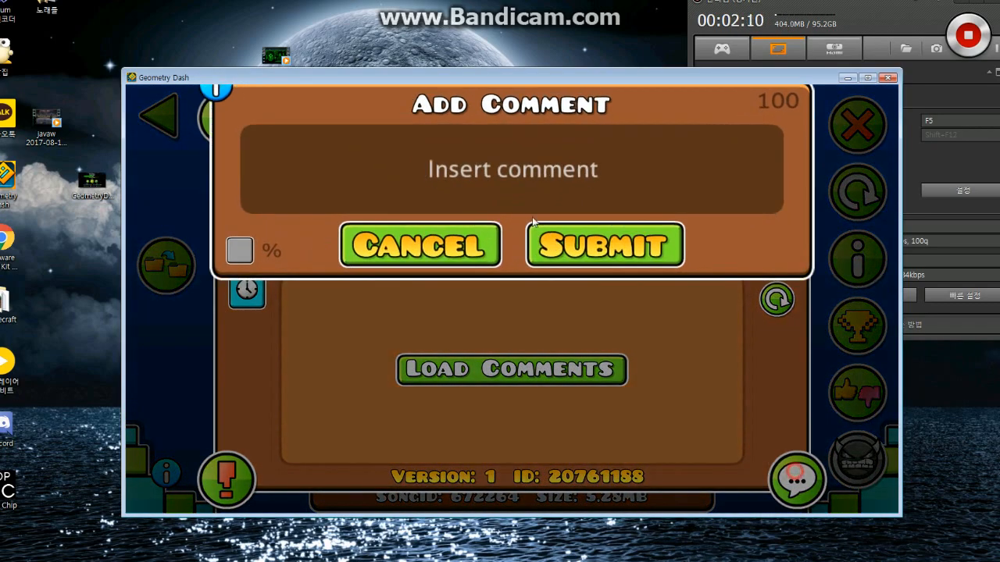
Type and submit the comment 'Finally!' on Allegiance
{"action": "type", "text": "Fi"}
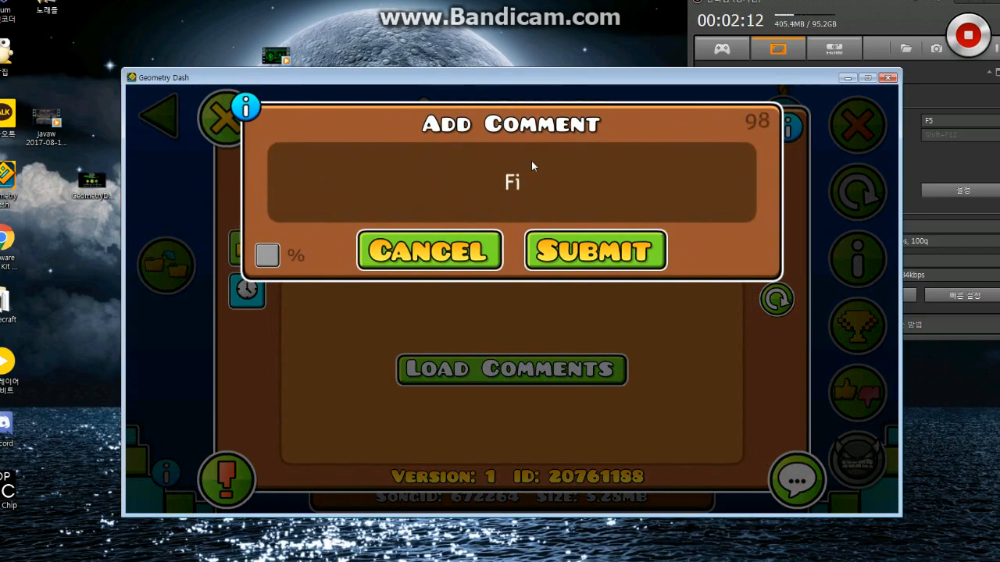
{"action": "type", "text": "a"}
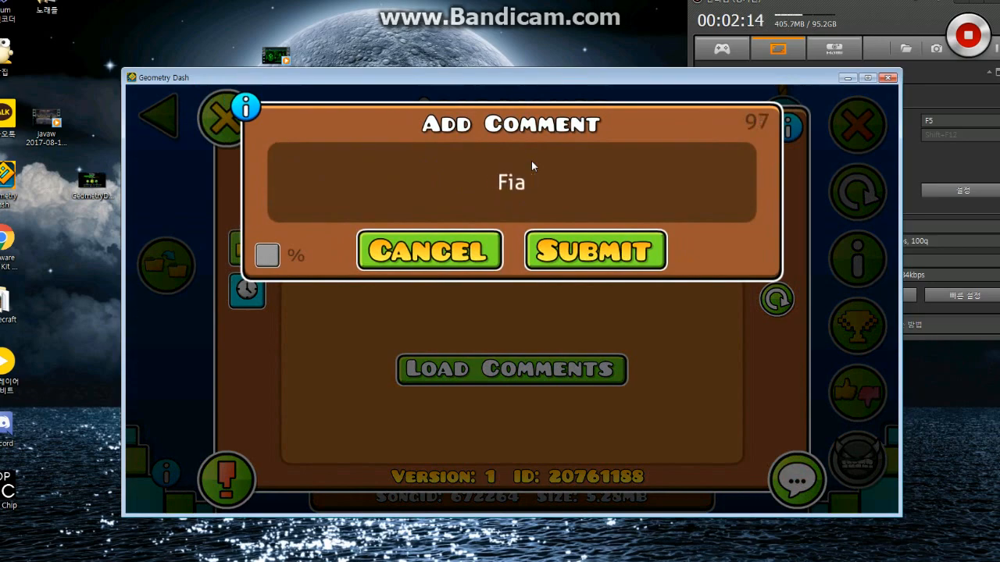
{"action": "type", "text": "Finally!"}
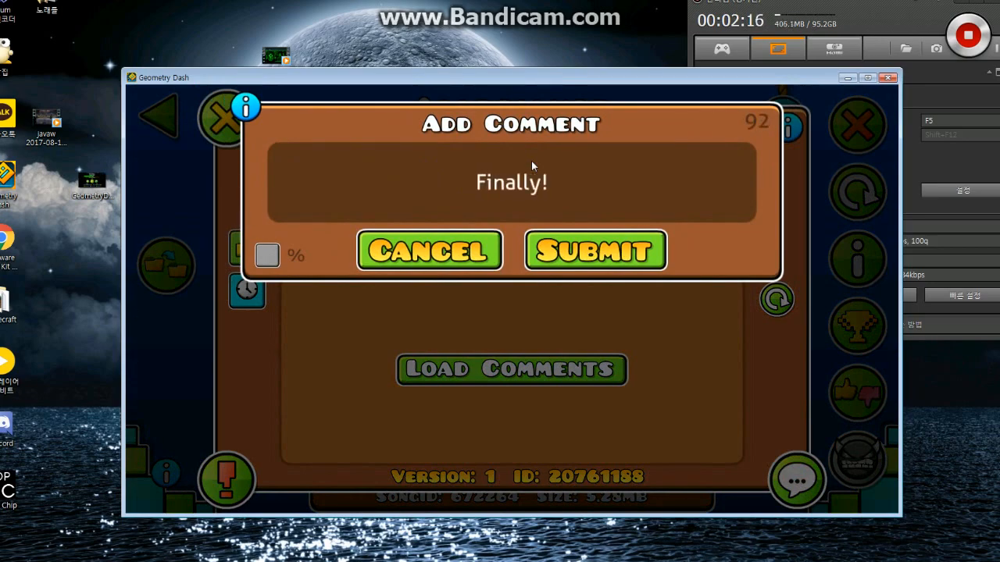
{"action": "left_click", "coordinate": [266, 256]}
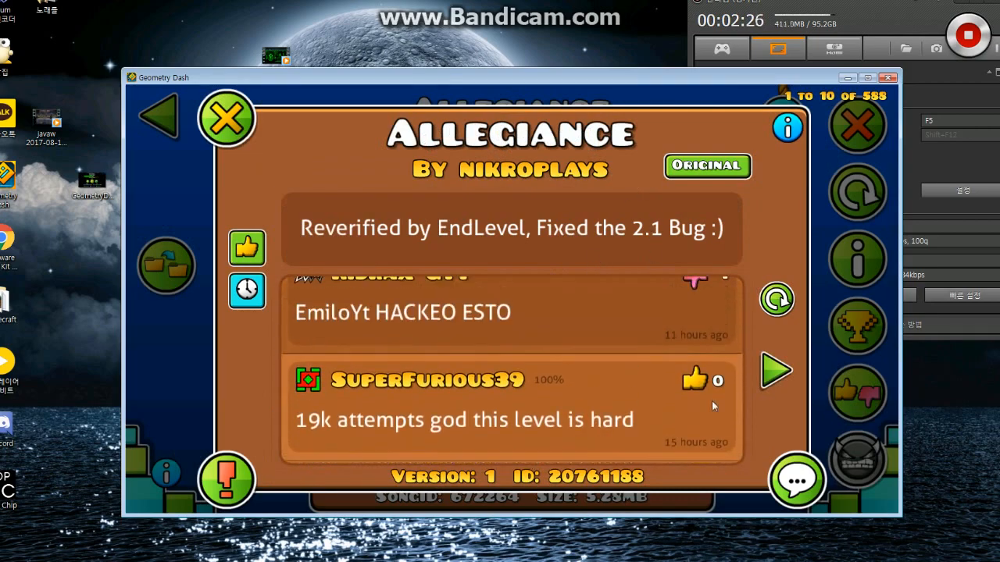
Go to comments 11–20 and delete the 'adsfsafdsadsad' spam comment
{"action": "left_click", "coordinate": [777, 370]}
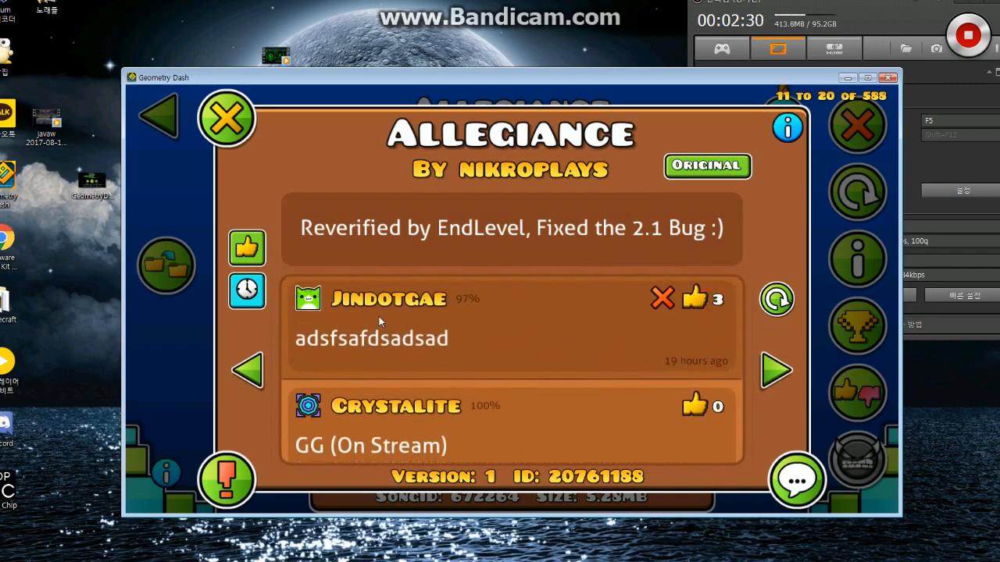
{"action": "mouse_move", "coordinate": [382, 384]}
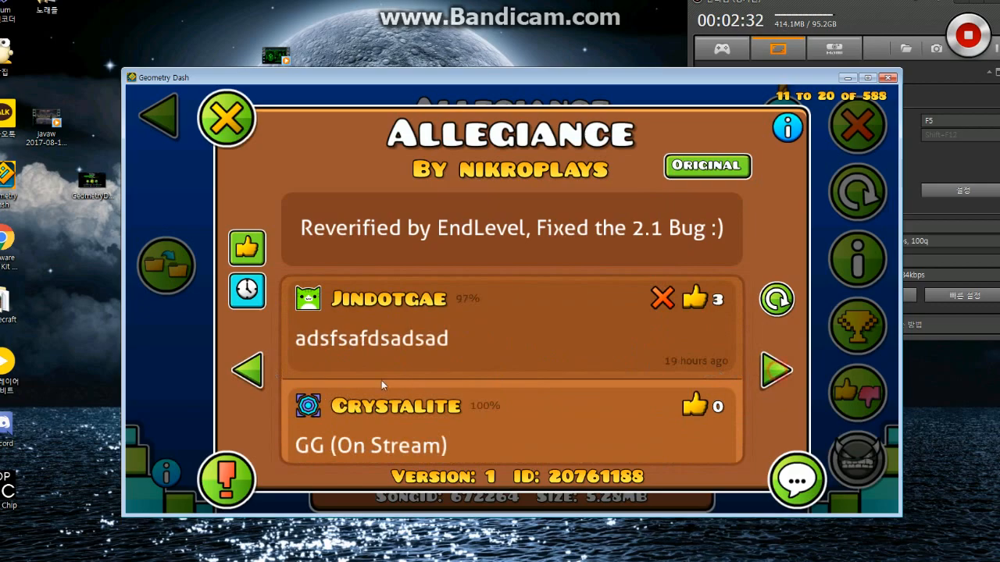
{"action": "left_click", "coordinate": [662, 298]}
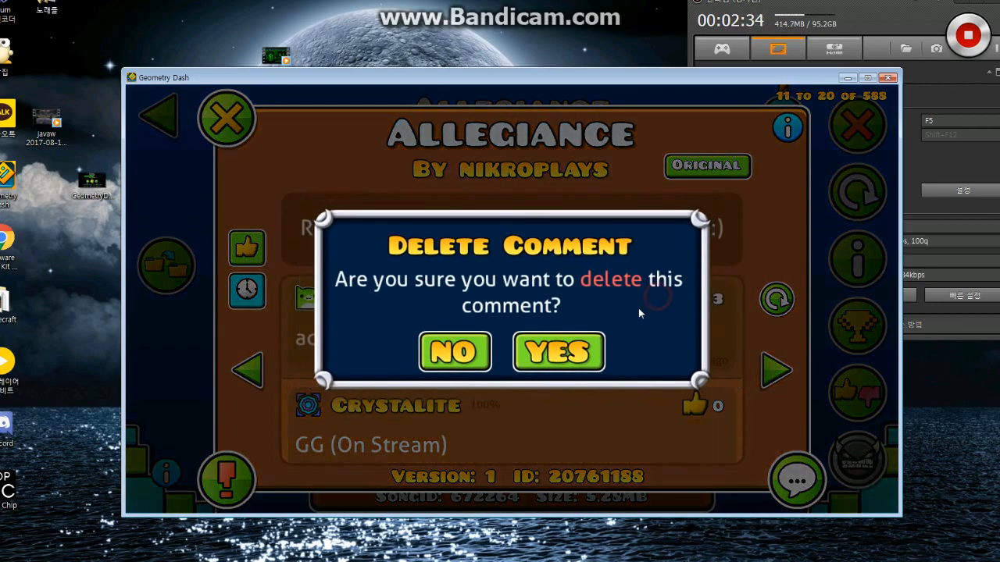
{"action": "left_click", "coordinate": [557, 351]}
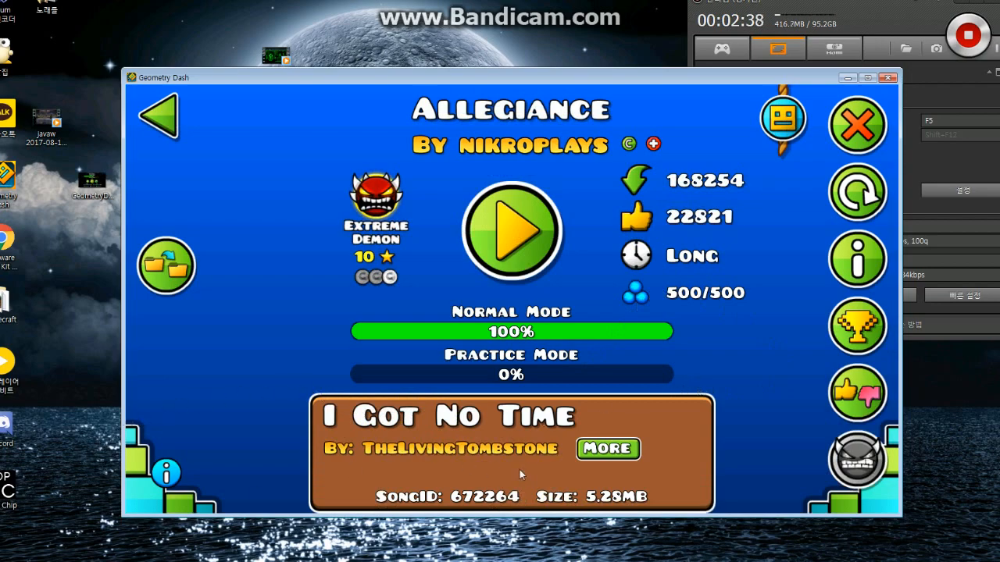
{"action": "mouse_move", "coordinate": [580, 424]}
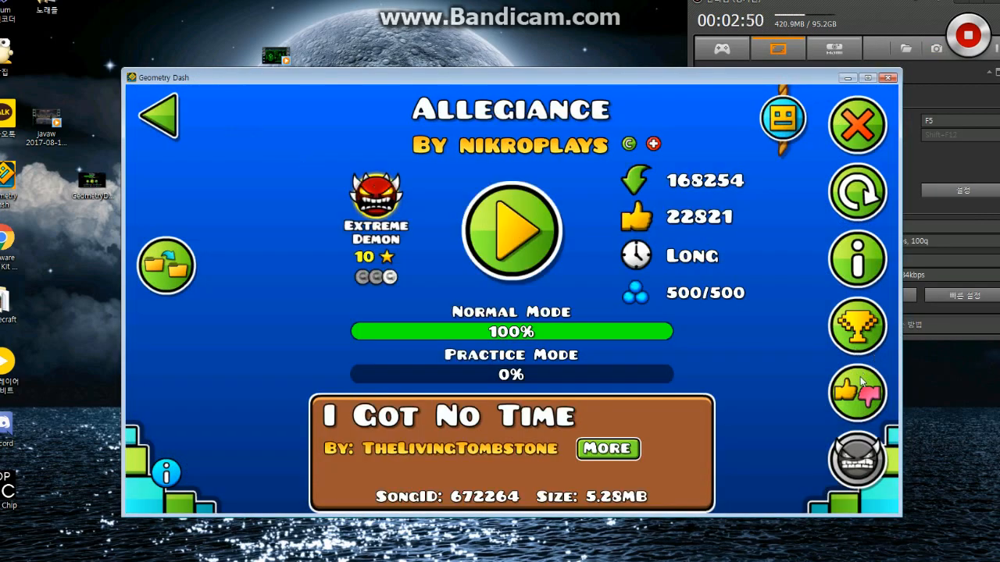
Upvote Allegiance, then view its level stats showing 836 attempts
{"action": "left_click", "coordinate": [857, 393]}
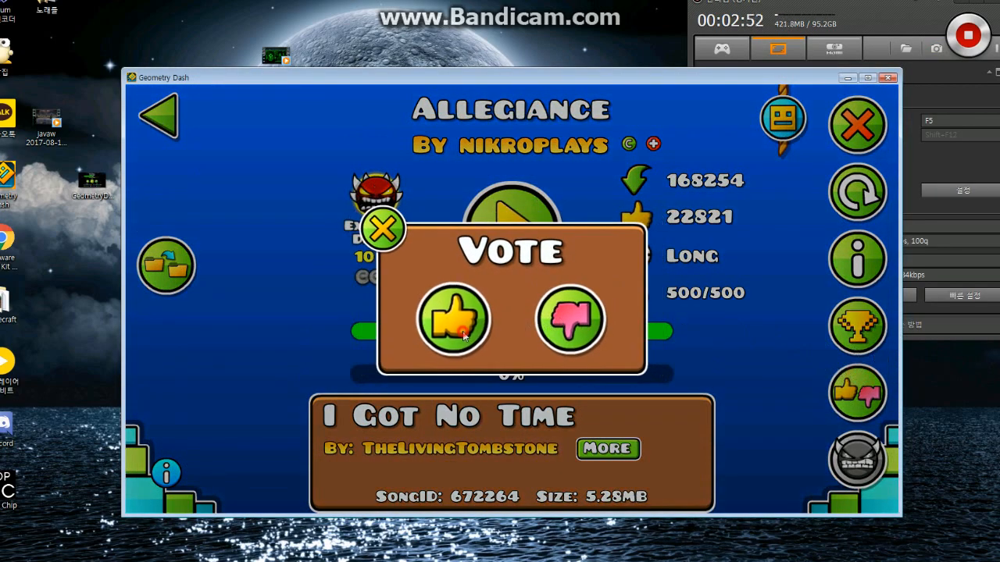
{"action": "left_click", "coordinate": [453, 319]}
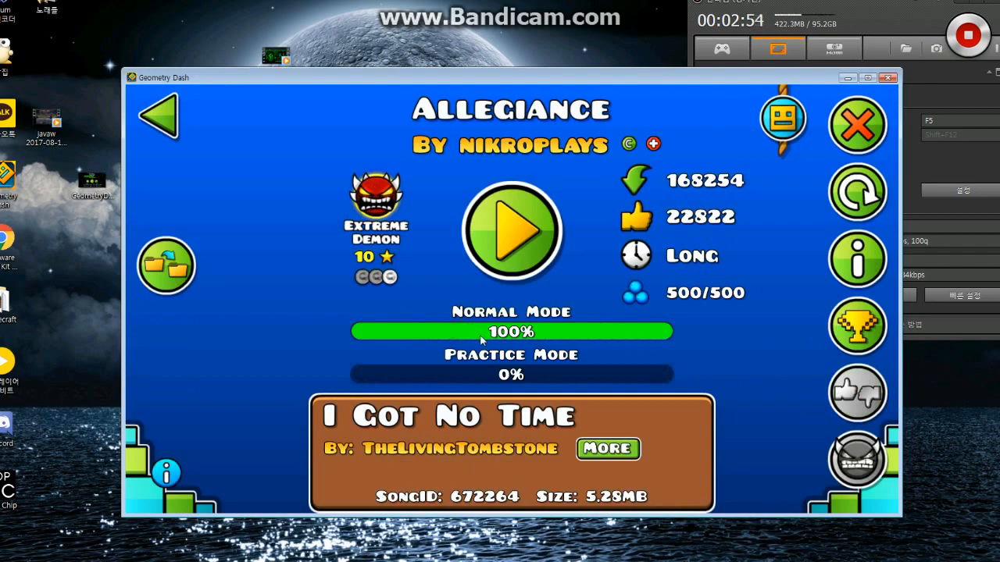
{"action": "mouse_move", "coordinate": [160, 481]}
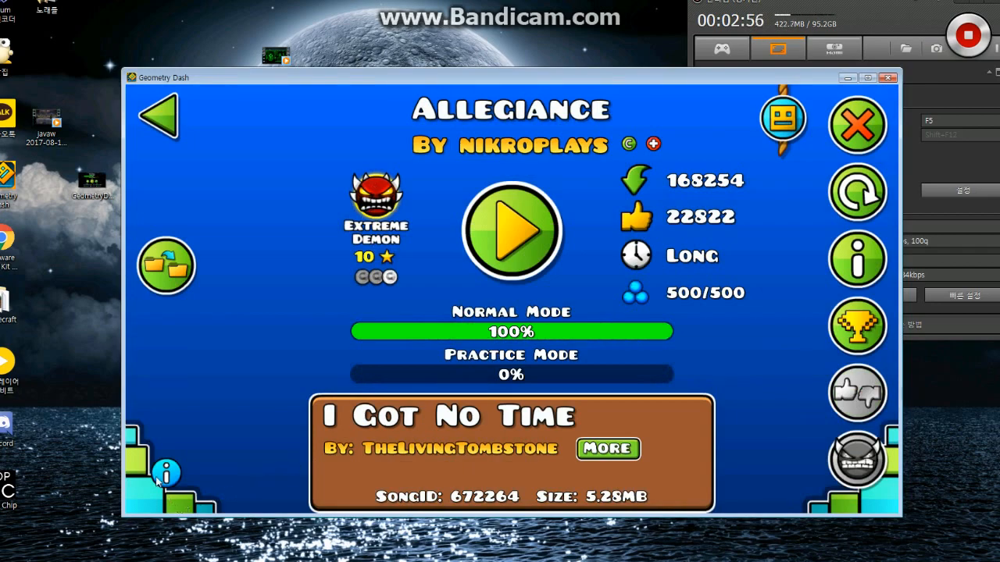
{"action": "left_click", "coordinate": [166, 473]}
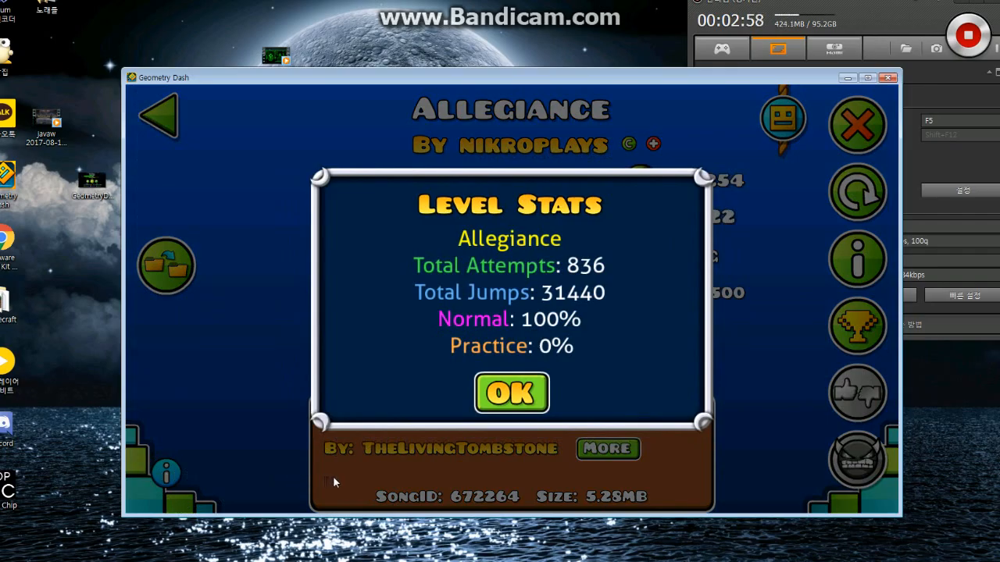
{"action": "left_click", "coordinate": [510, 393]}
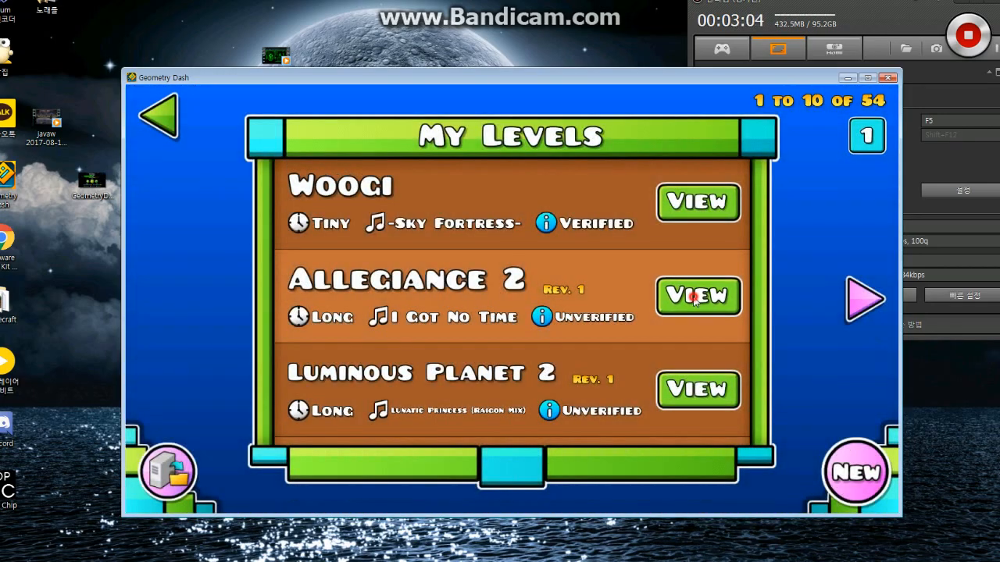
Open Allegiance 2 and check its stats showing 3,286 attempts
{"action": "left_click", "coordinate": [698, 295]}
{"action": "type", "text": "3286"}
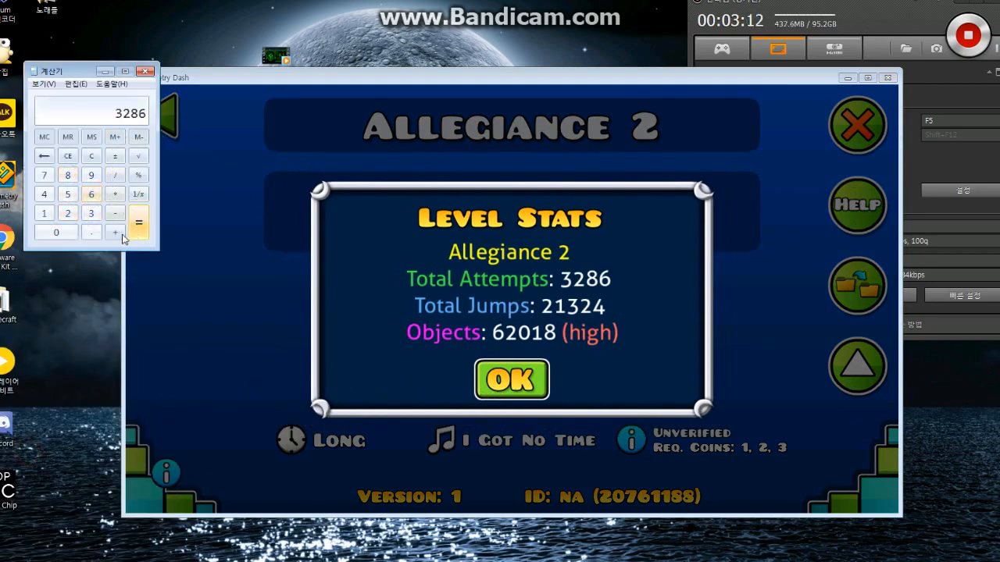
{"action": "left_click", "coordinate": [511, 380]}
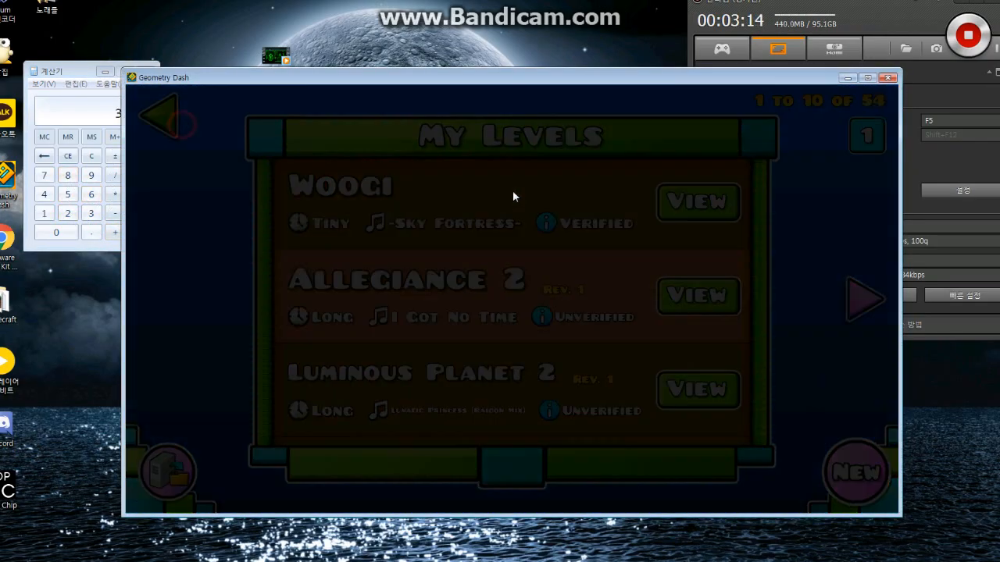
Recheck Allegiance's 836-attempt stats and close the stats window
{"action": "left_click", "coordinate": [697, 295]}
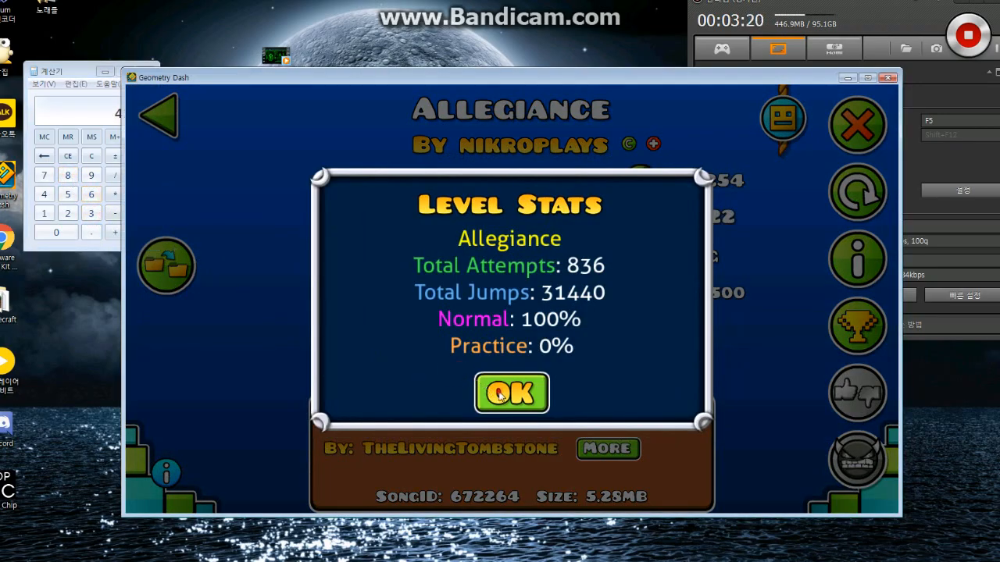
{"action": "left_click", "coordinate": [510, 393]}
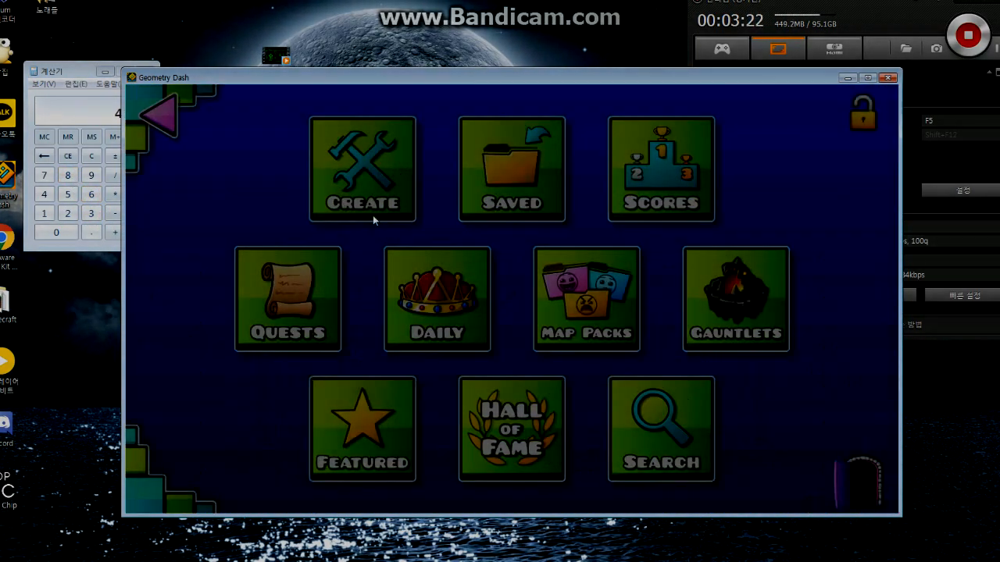